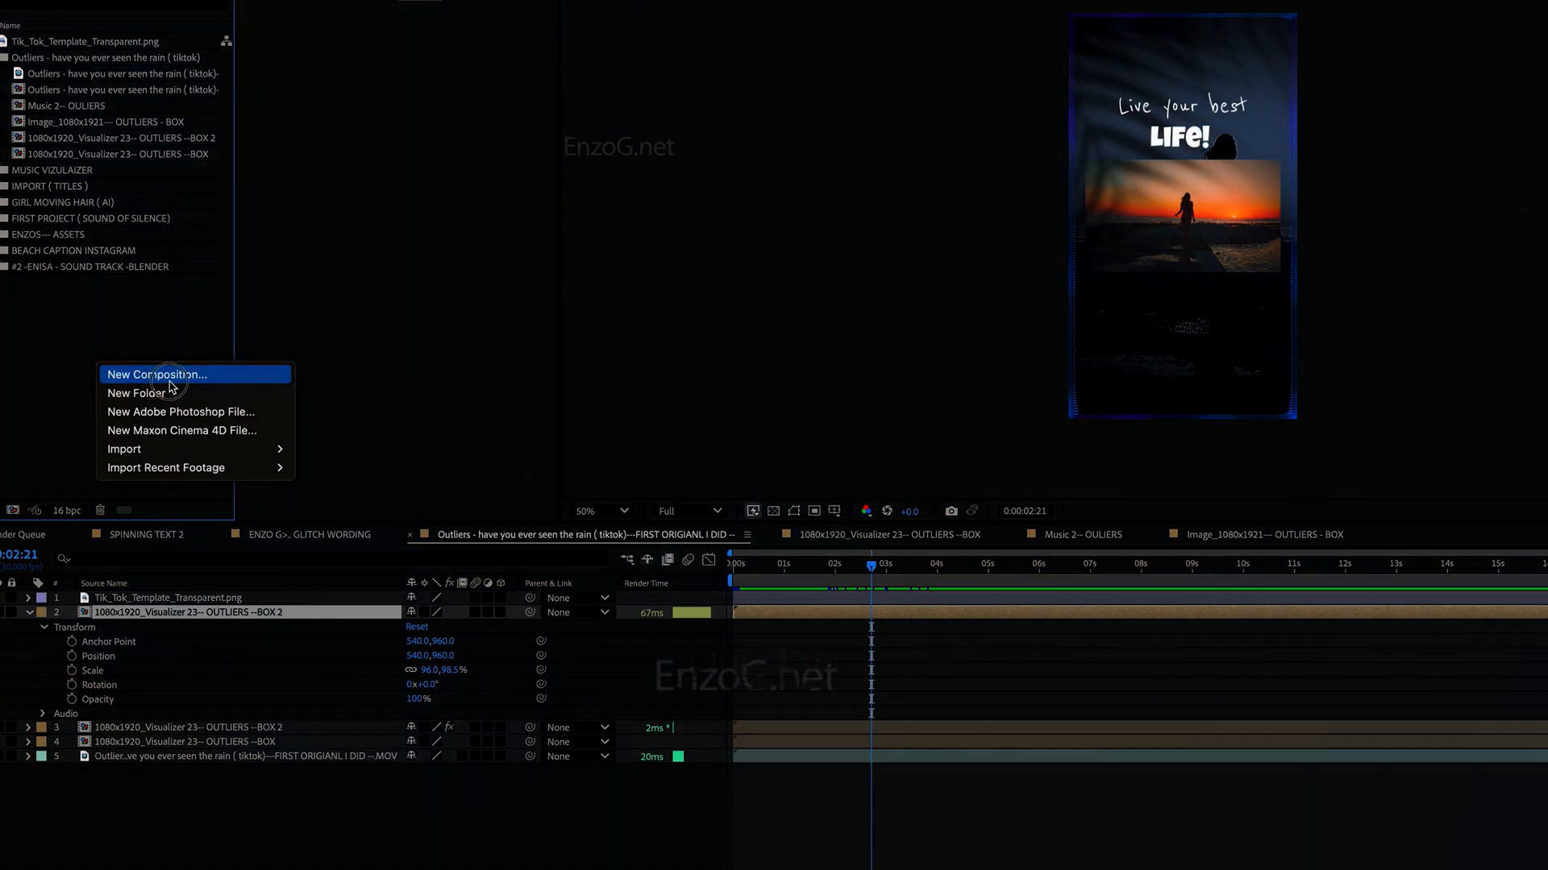
# Step: Create a TEXT composition and add a text layer holding the 'How to Live Your Best Life' passage
pyautogui.click(158, 374)
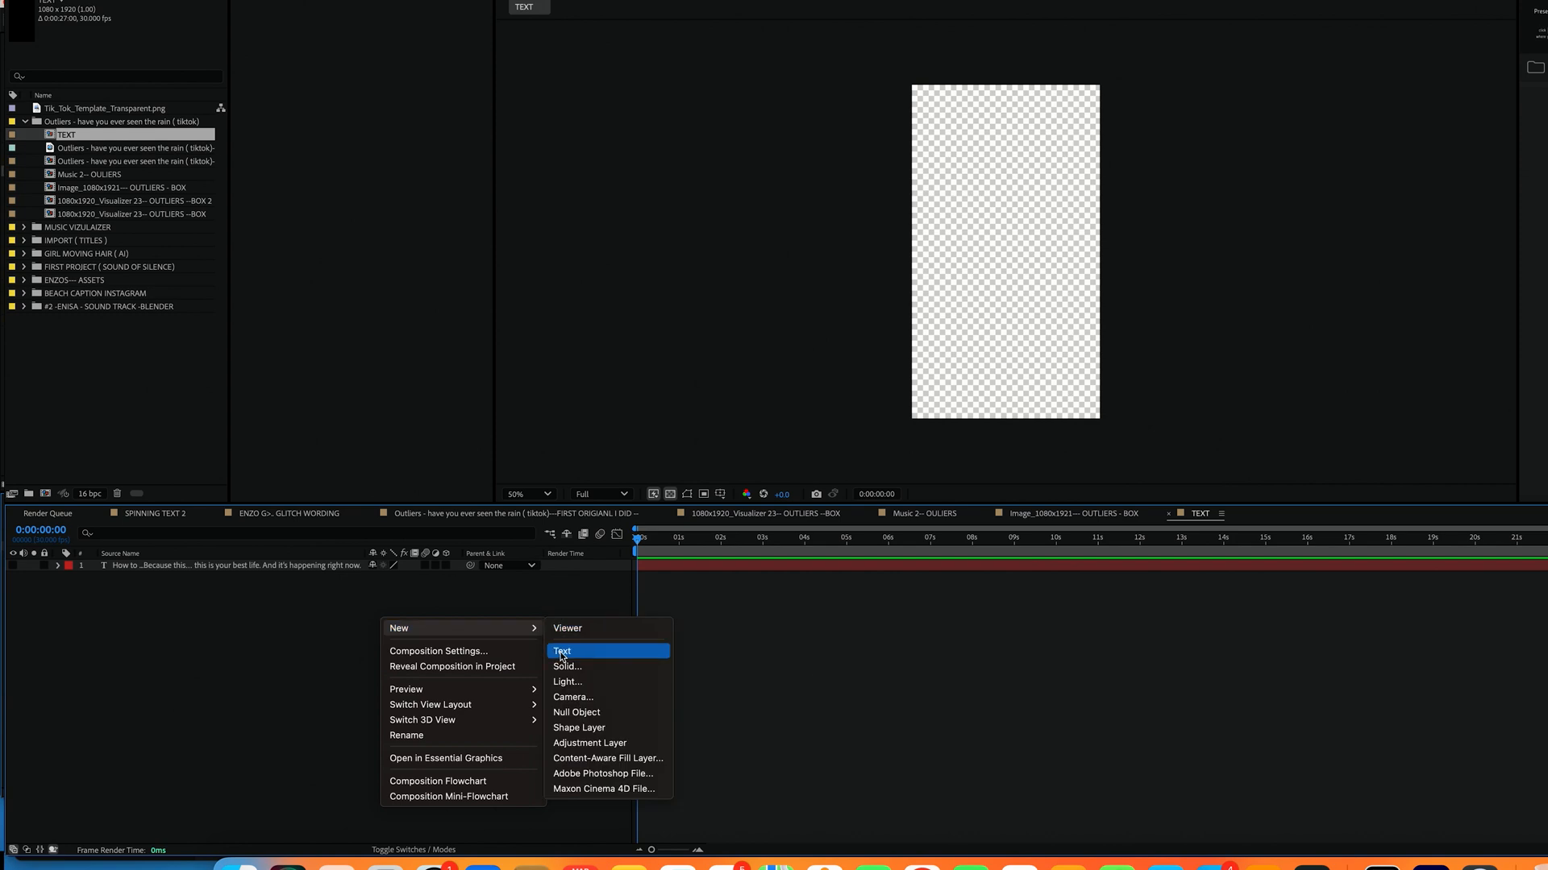
pyautogui.click(562, 650)
pyautogui.write('t')
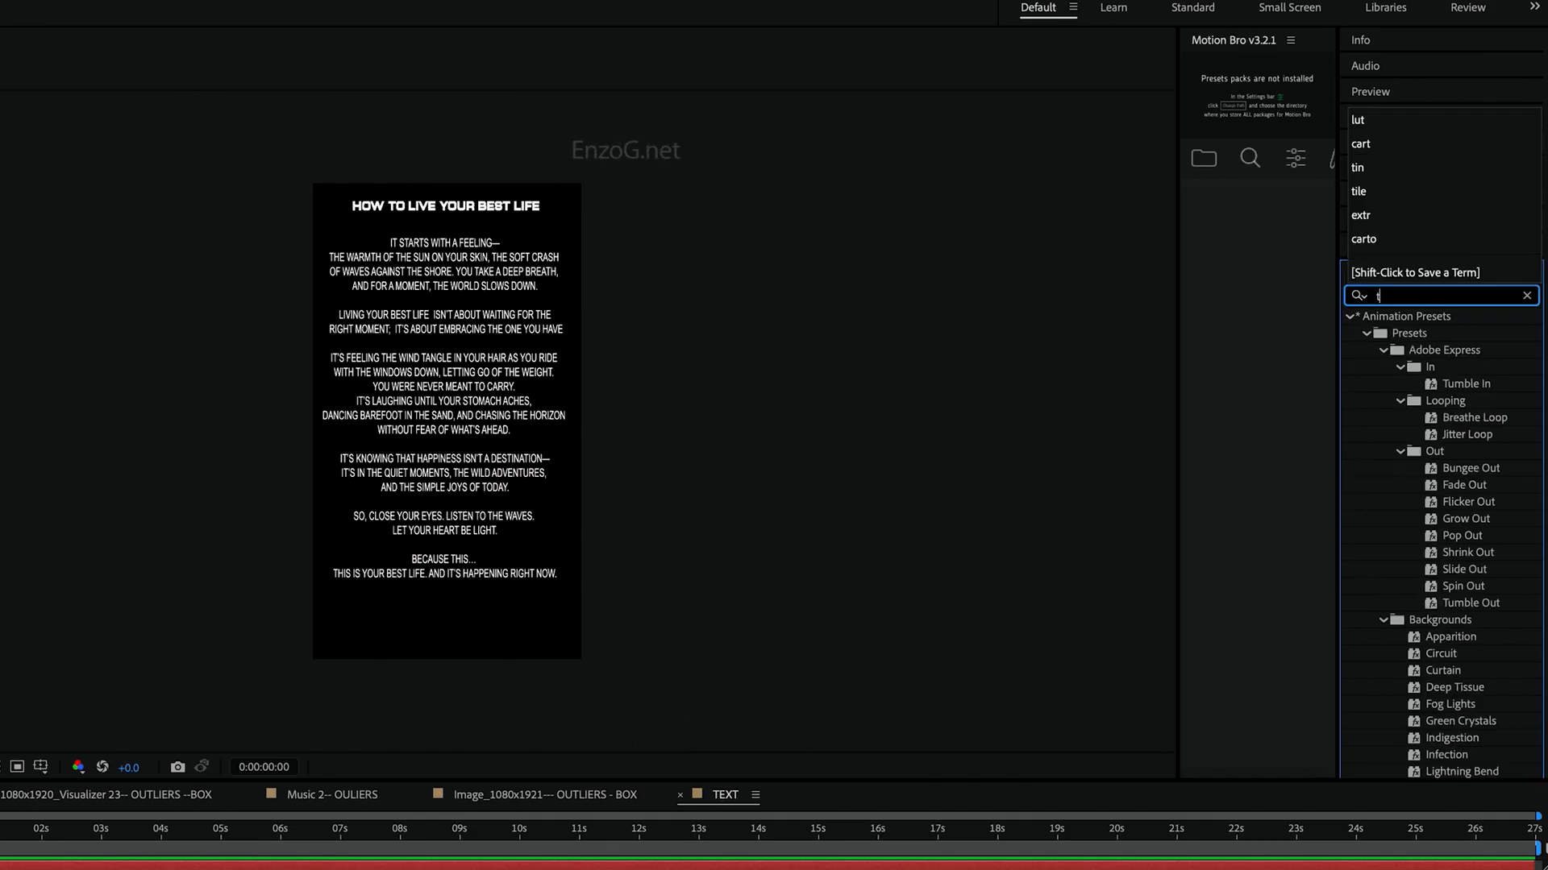
# Step: Search Effects & Presets for the Typewriter preset and select the title text layer
pyautogui.write('yp')
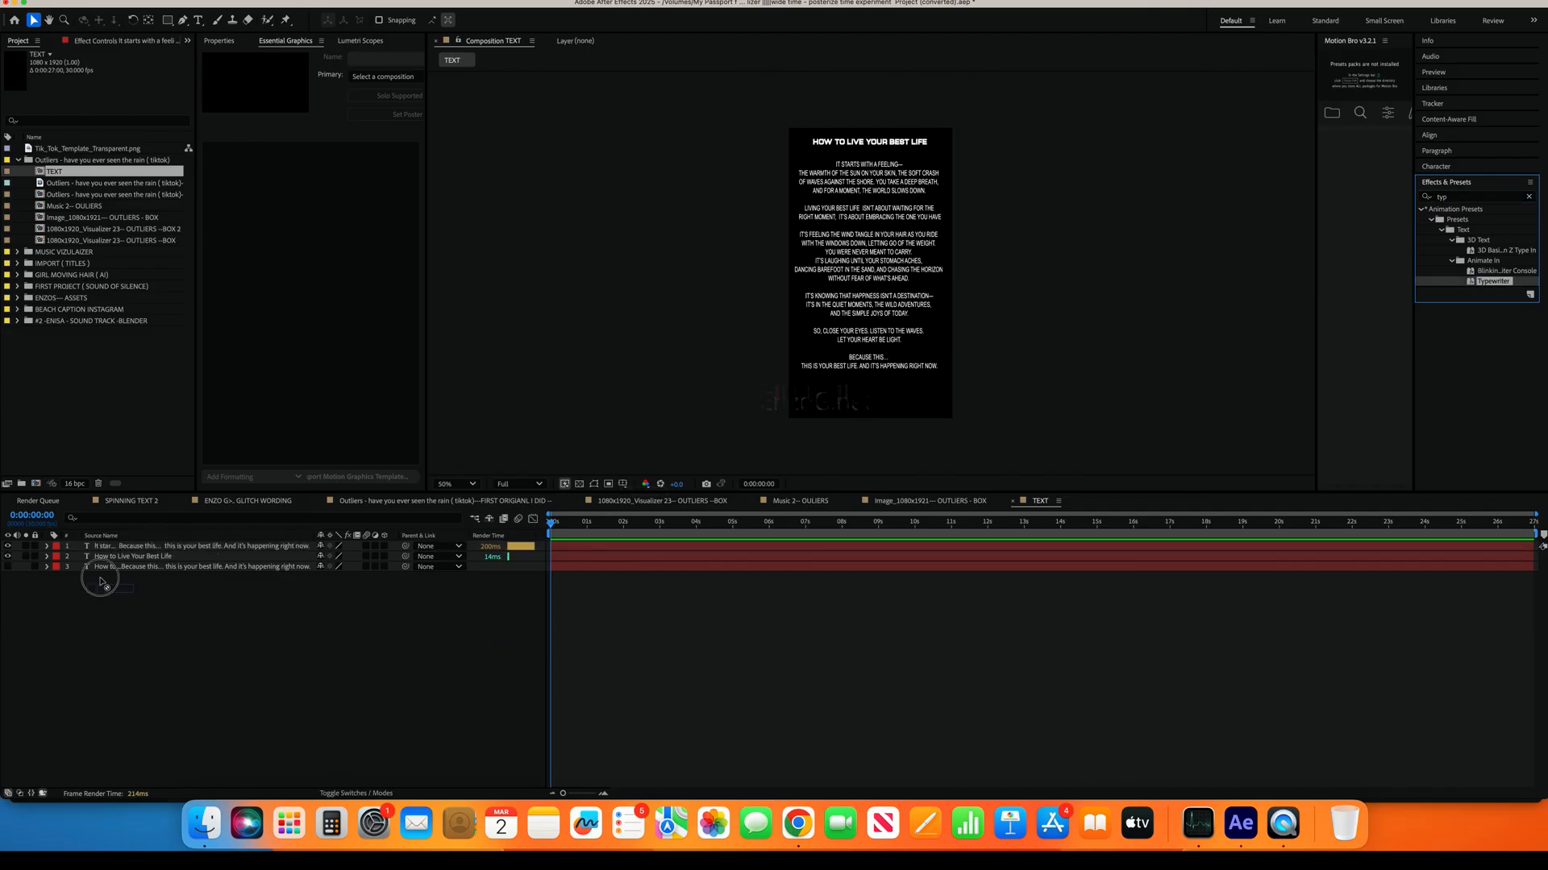
pyautogui.click(133, 556)
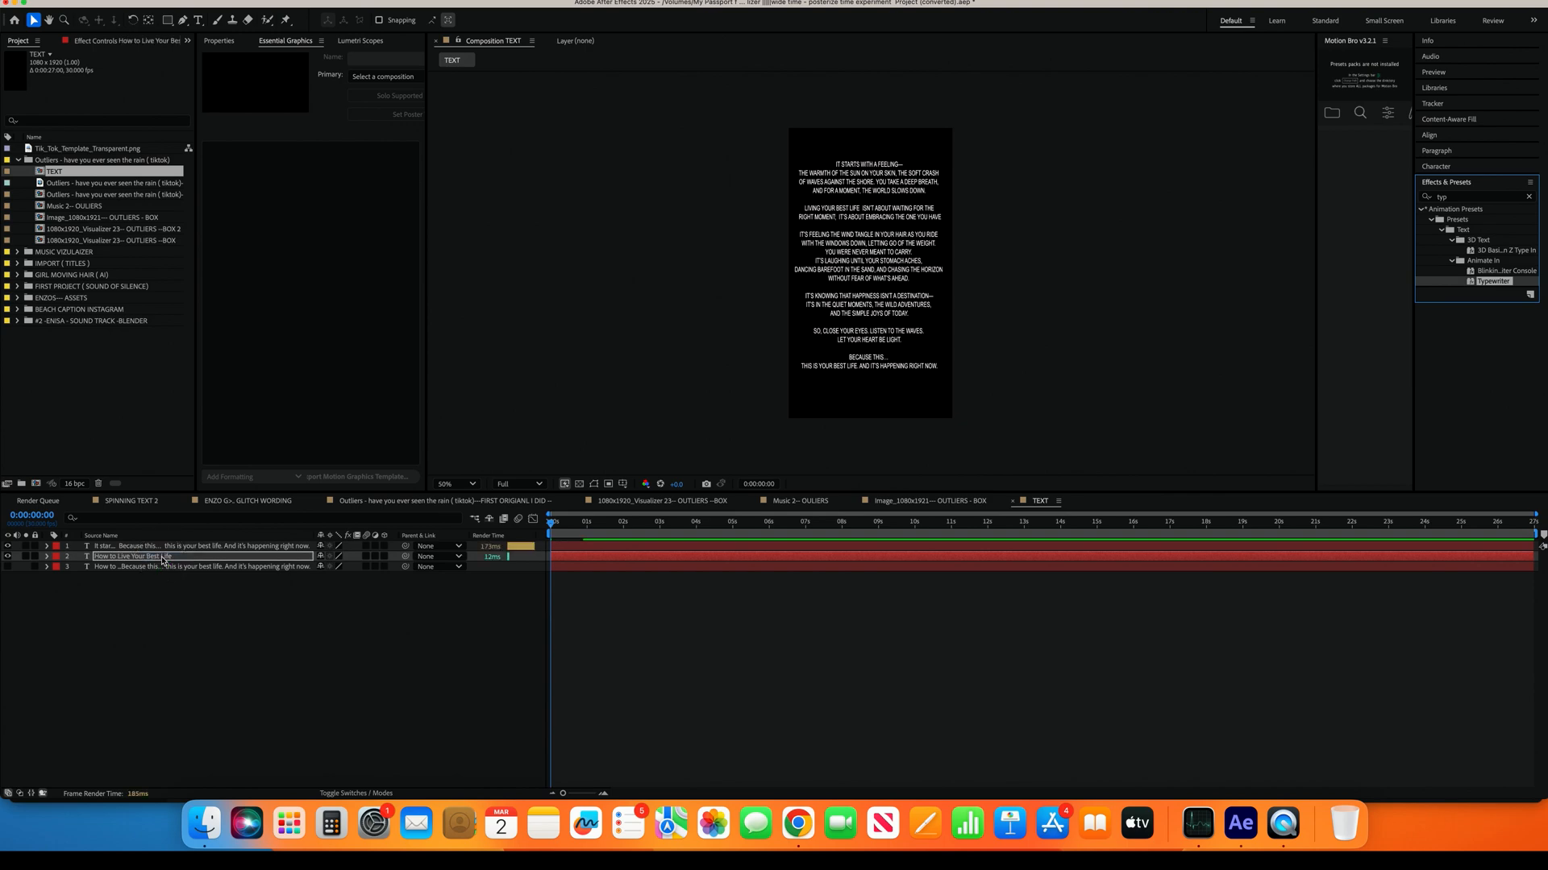
# Step: Expand the title layer's Animator 1 Range Selector to reveal its typewriter keyframes
pyautogui.click(54, 555)
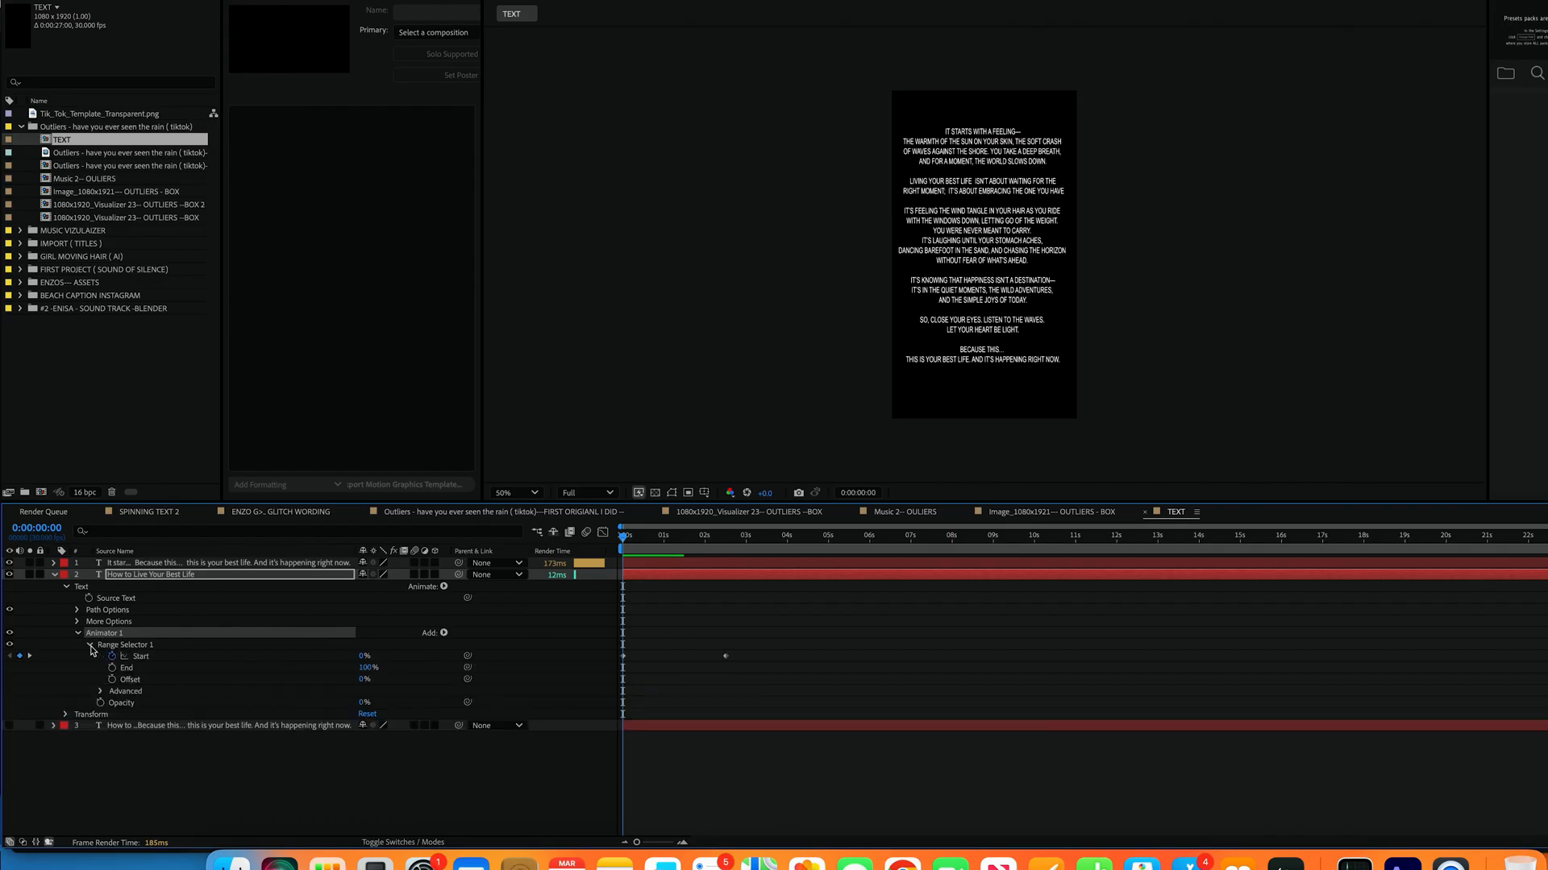
pyautogui.moveTo(378, 666)
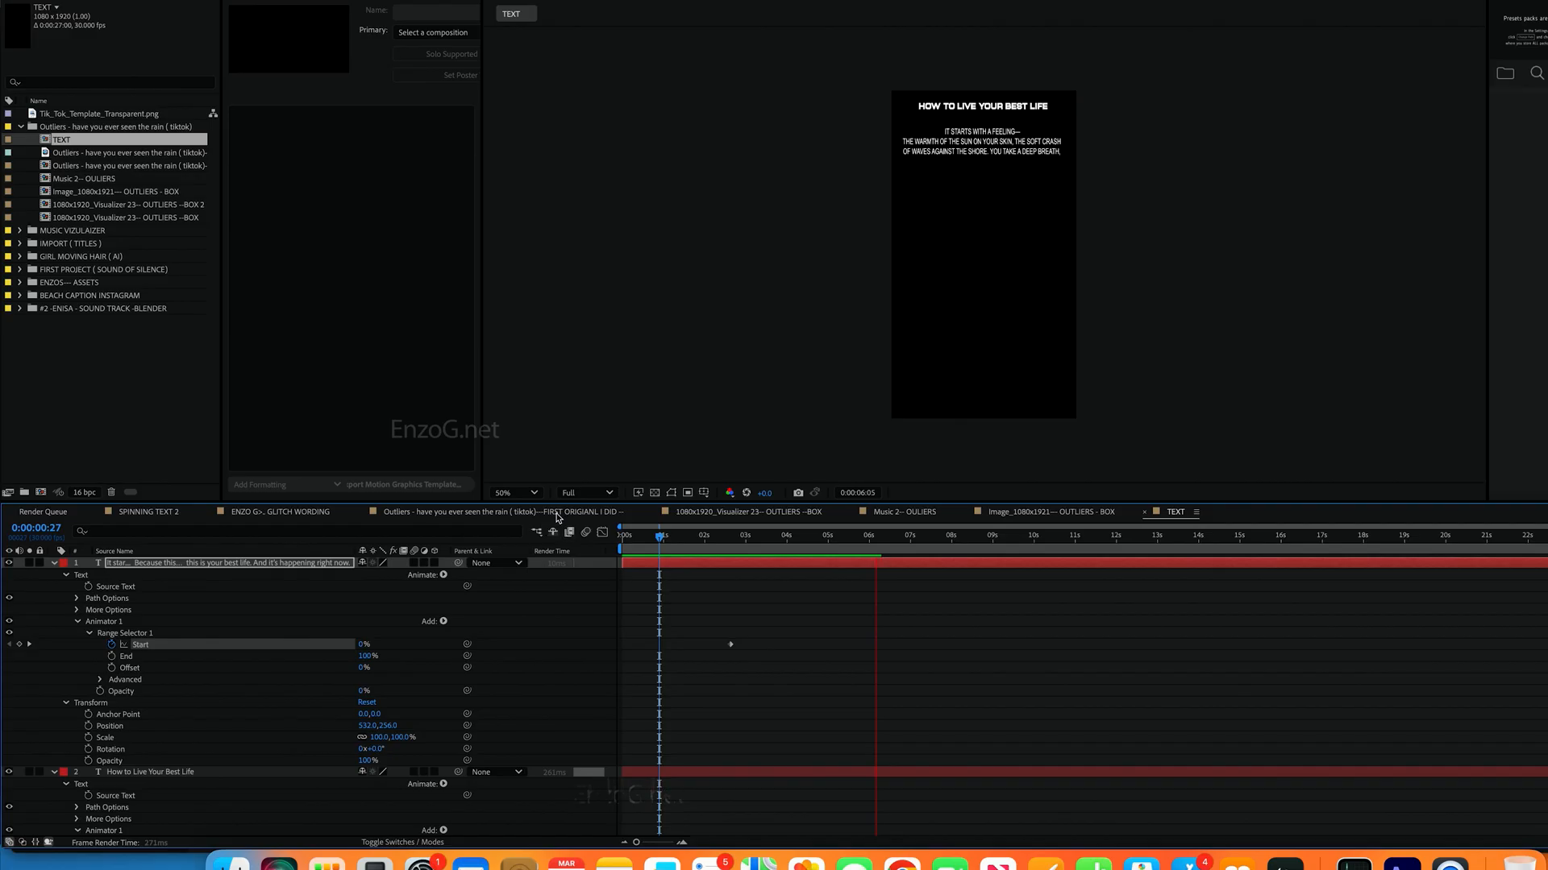
# Step: Switch to the Outliers composition and start adding a new layer from the timeline
pyautogui.click(493, 511)
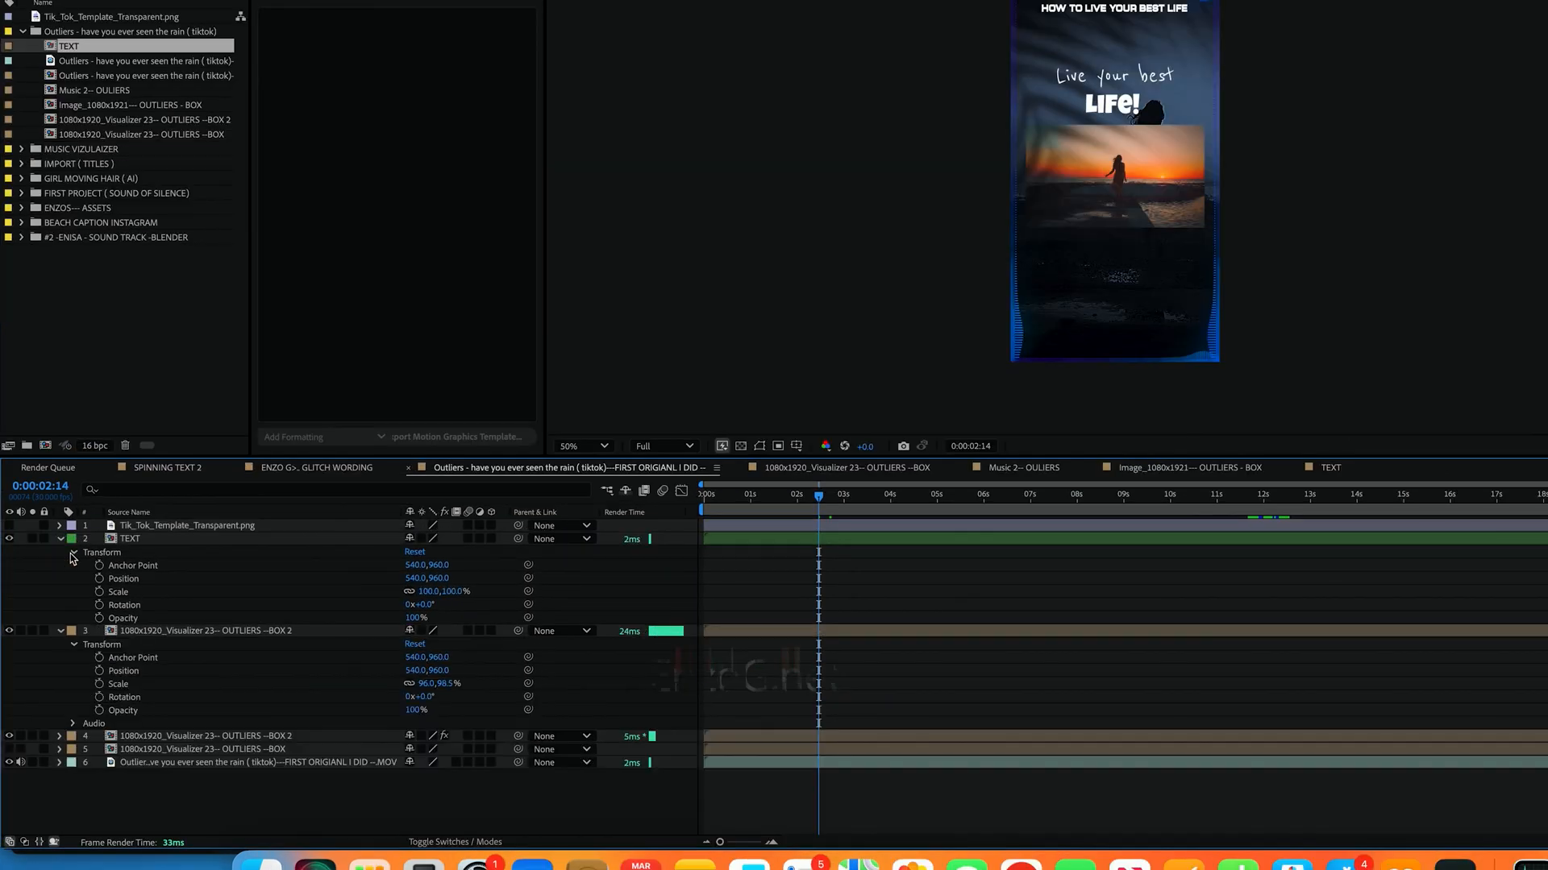
pyautogui.rightClick(523, 619)
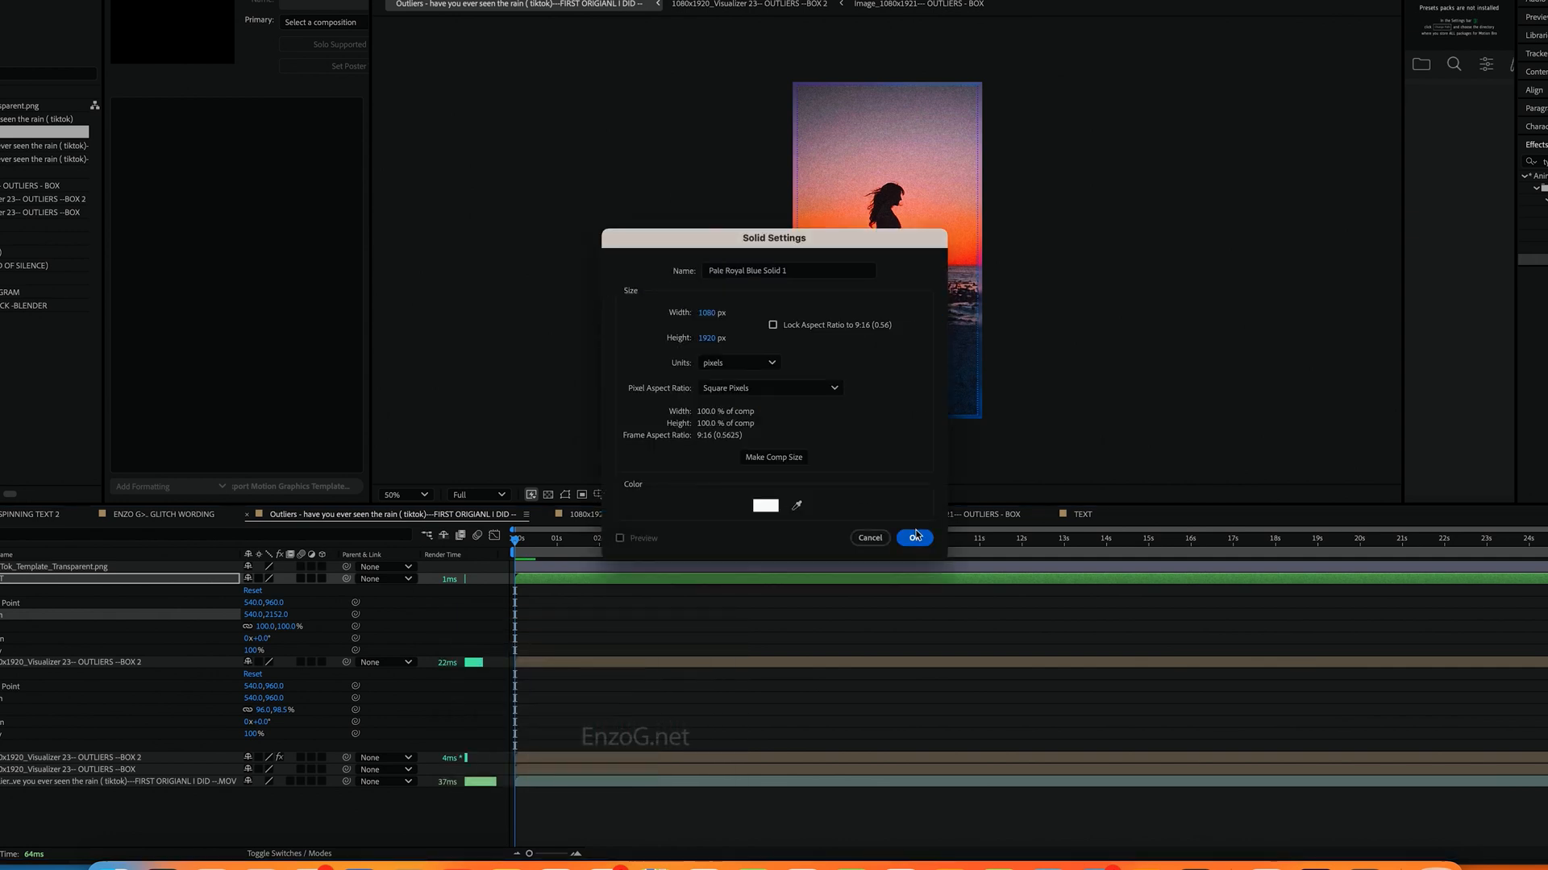
# Step: Confirm Solid Settings to create the full-frame 1080×1920 solid
pyautogui.click(912, 537)
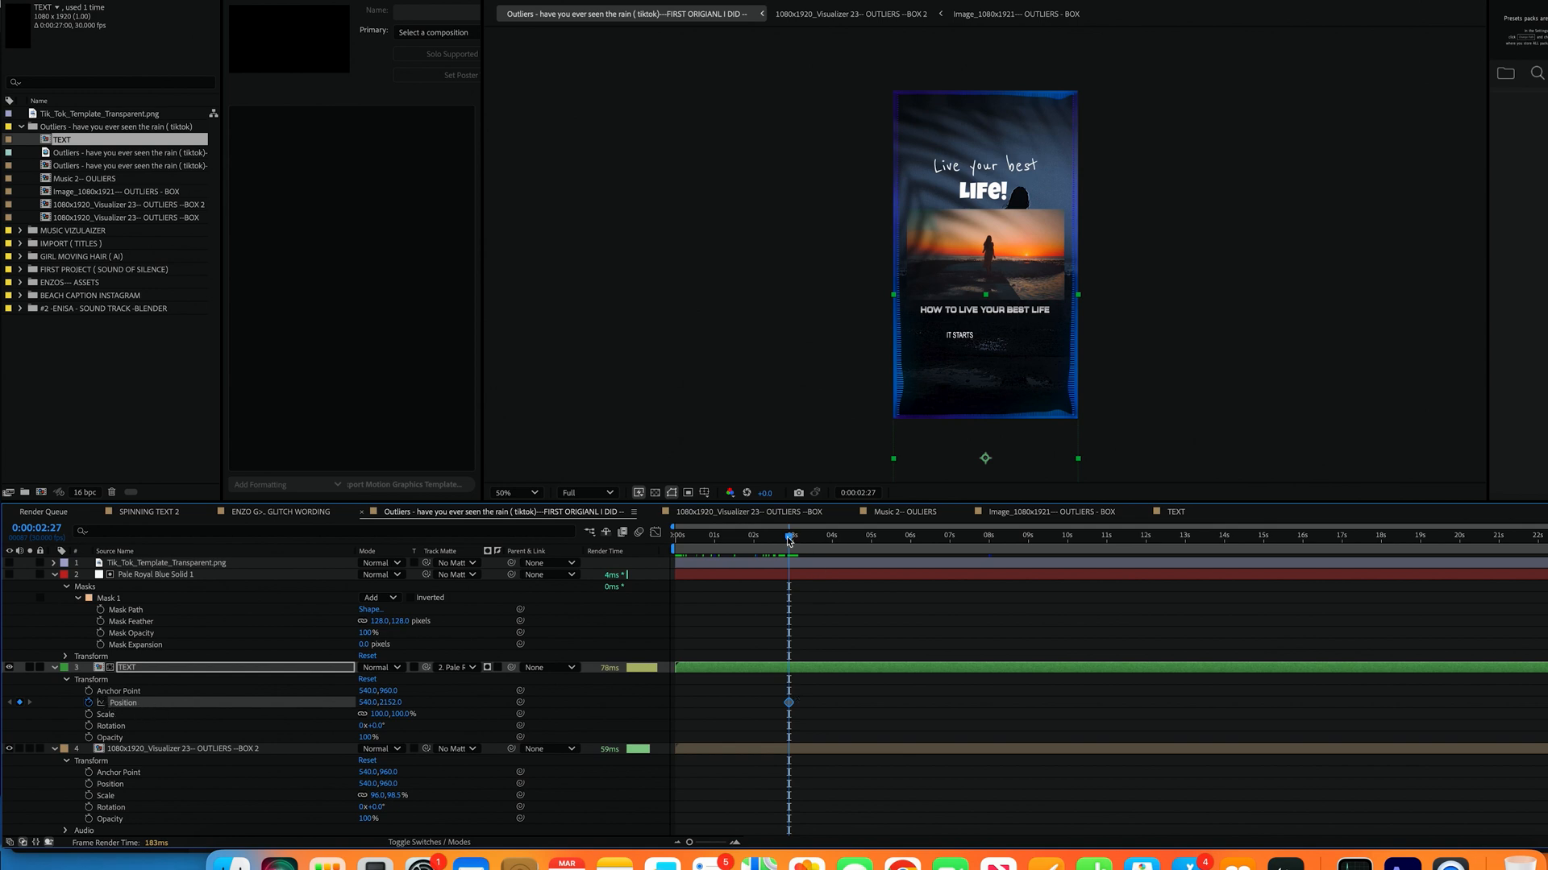
# Step: Move the playhead later to check the text typing on inside the matte
pyautogui.click(857, 536)
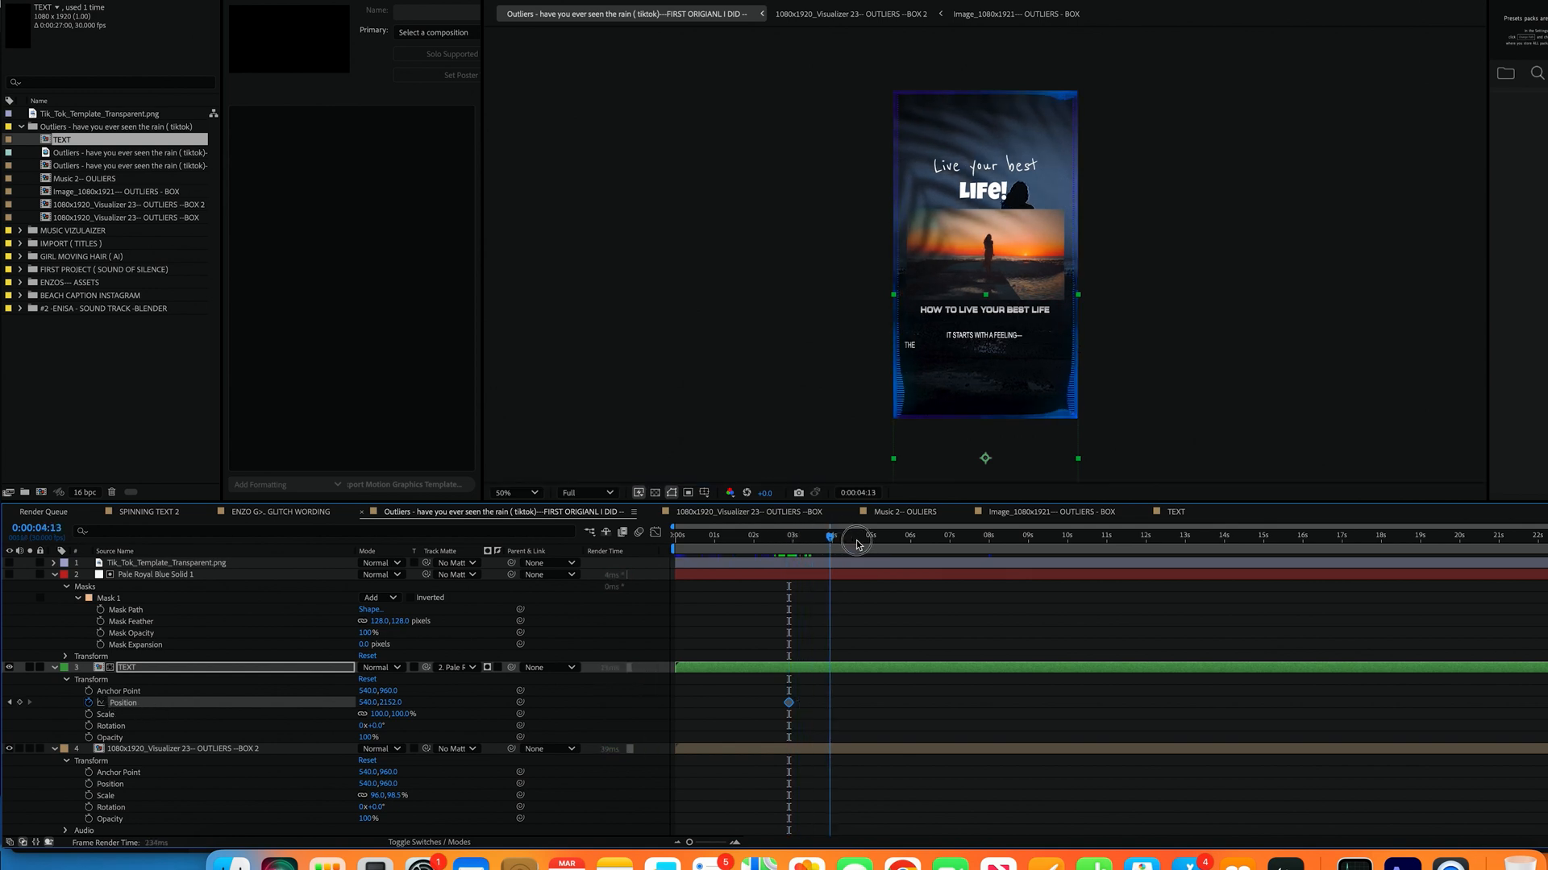